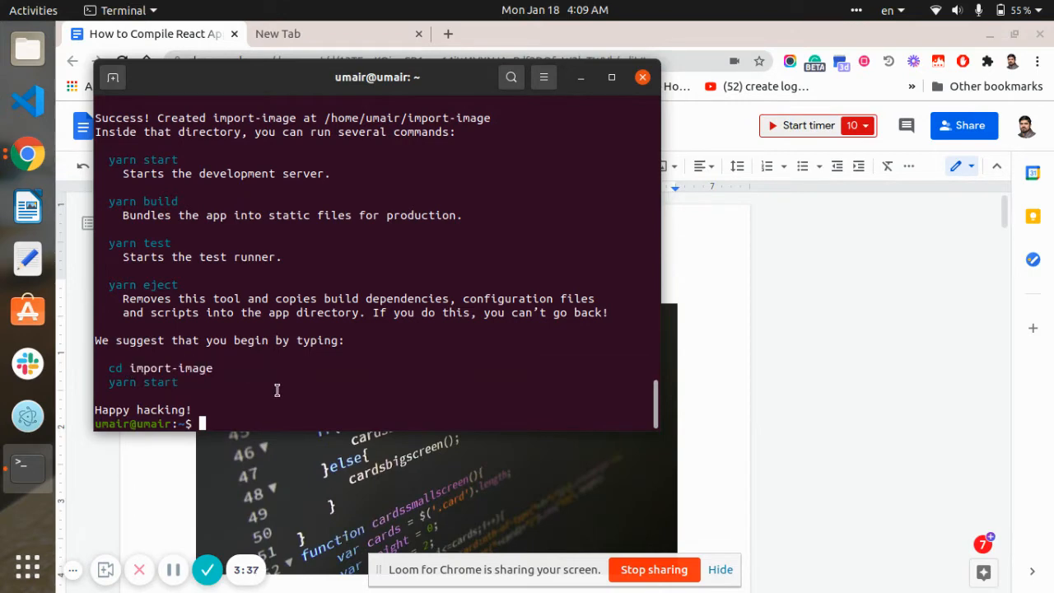
Step: Enter the import-image folder with cd and start the dev server with yarn start
text(c)
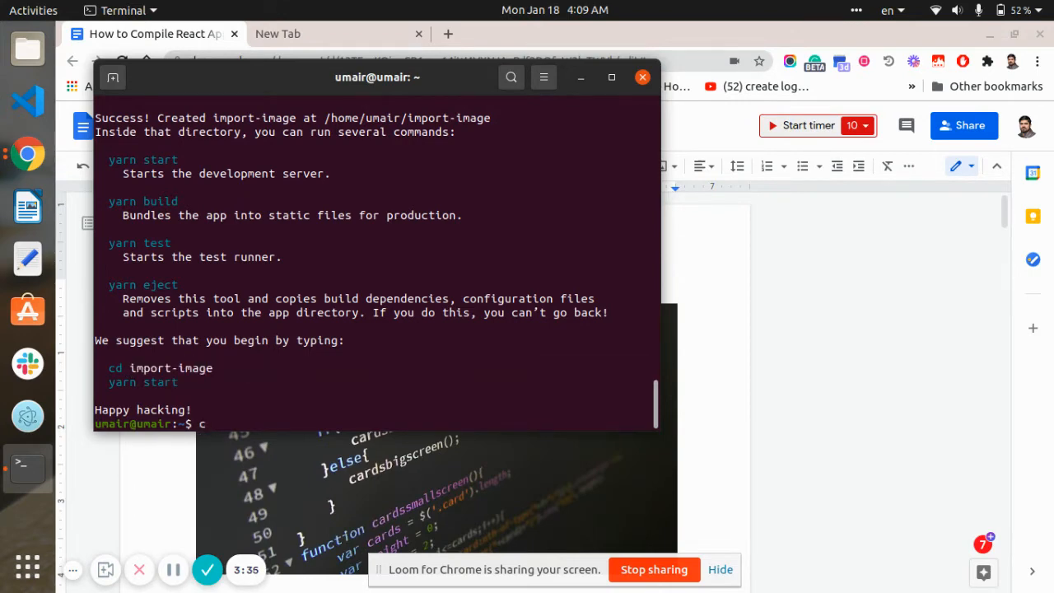
text(d import-image/)
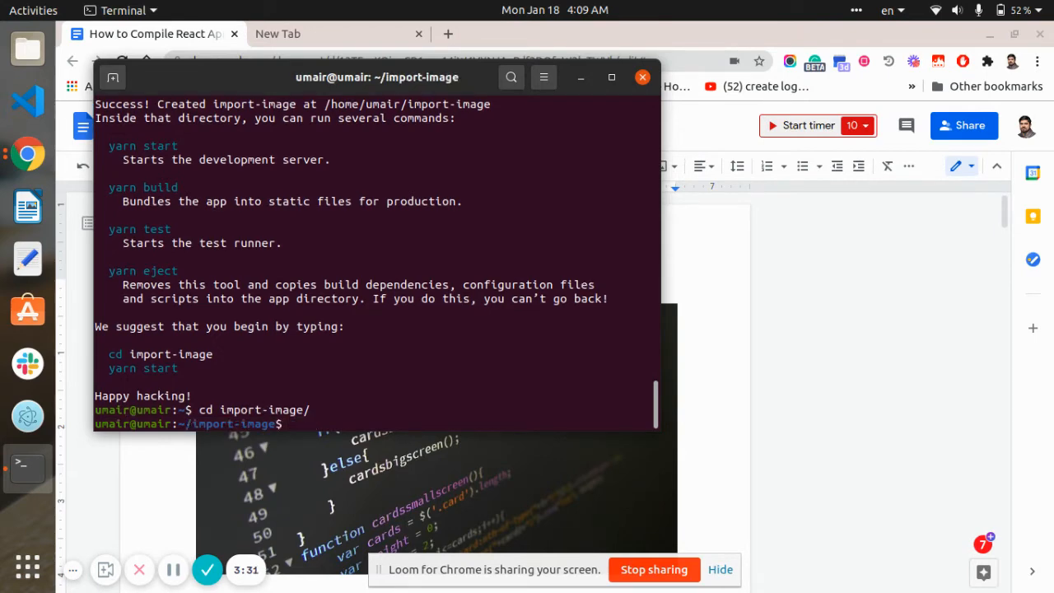
text(yarn)
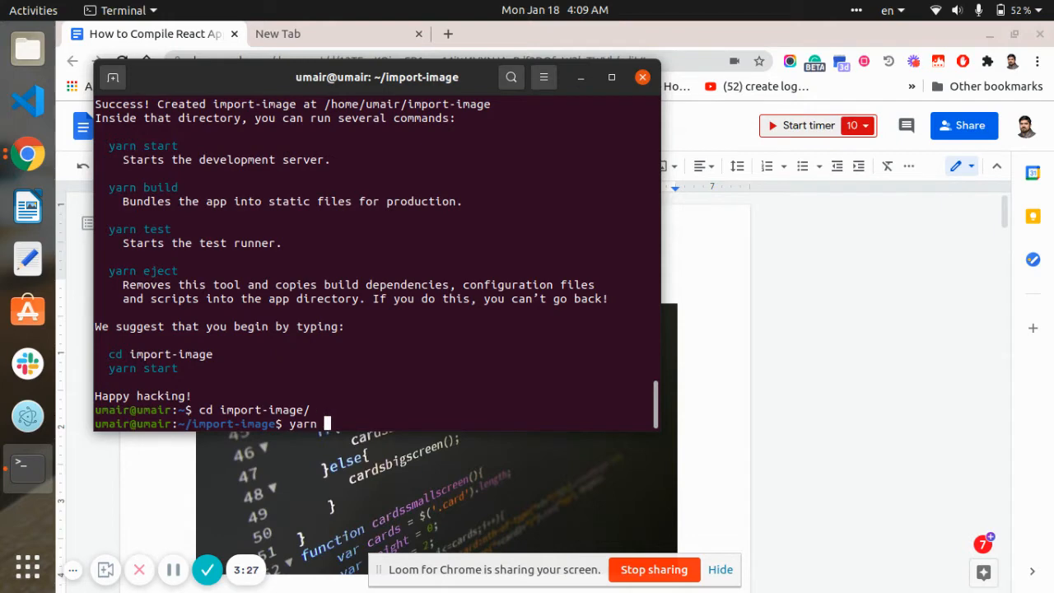
text(st)
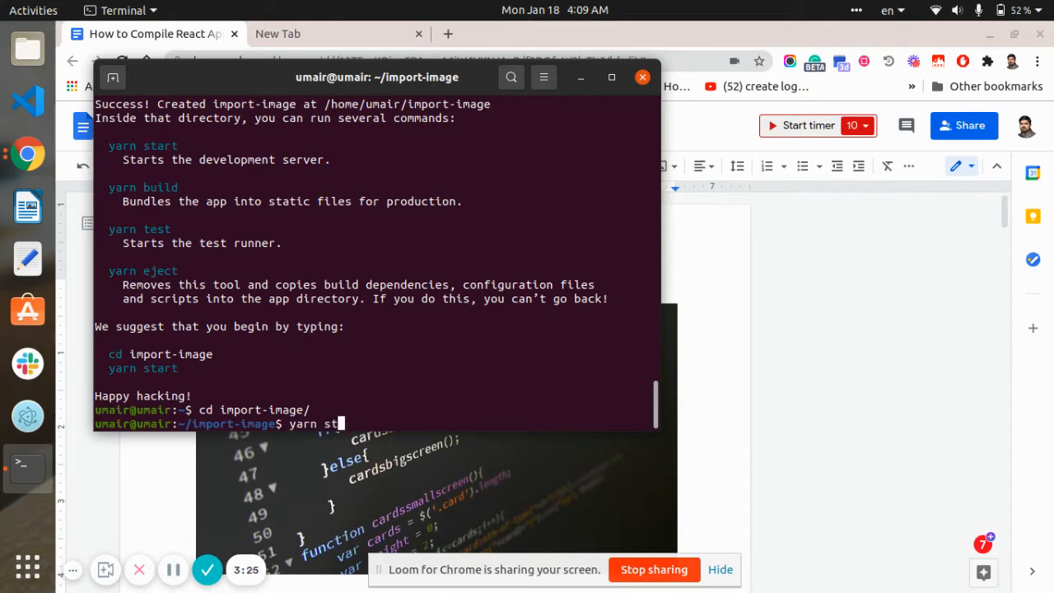
key(Return)
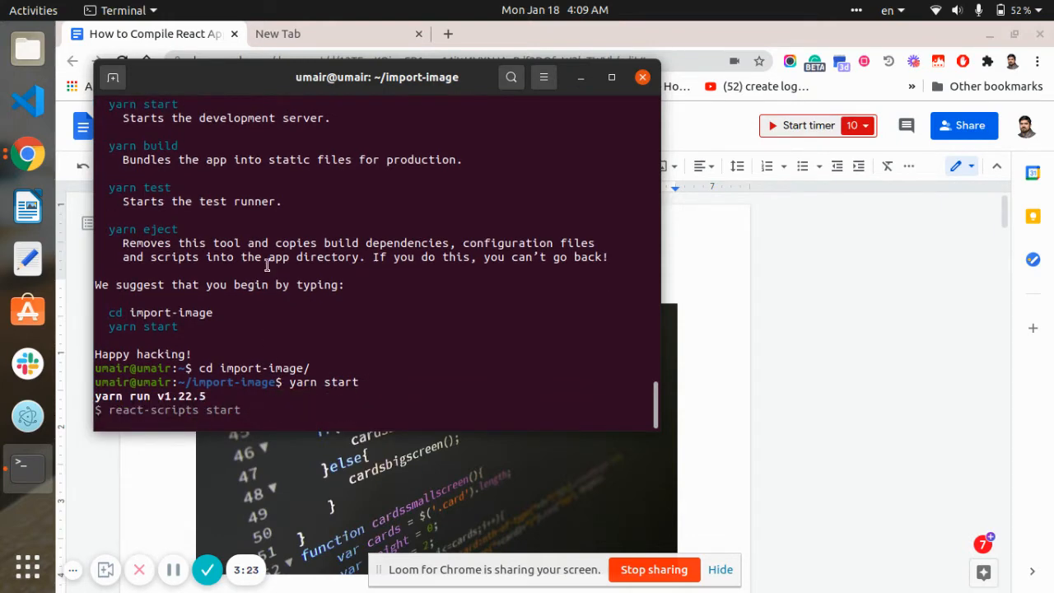
mouse_move(349, 320)
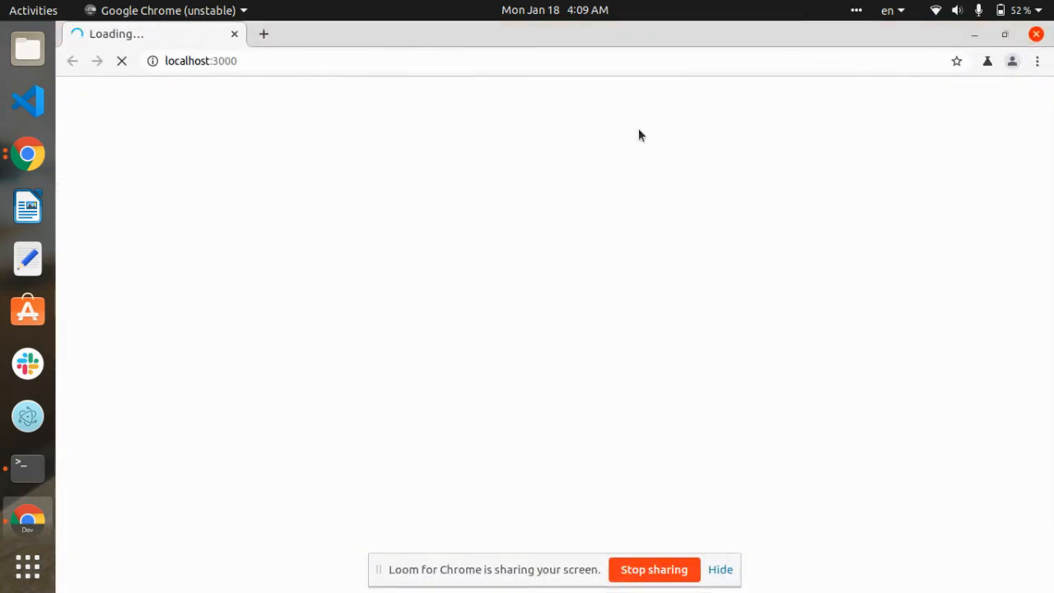
mouse_move(336, 175)
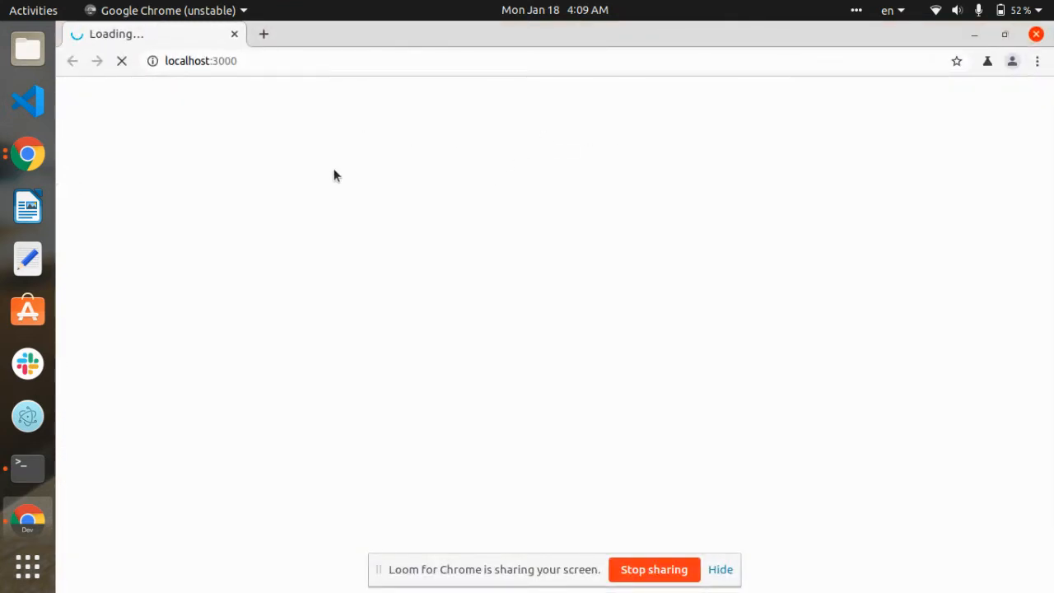
mouse_move(288, 122)
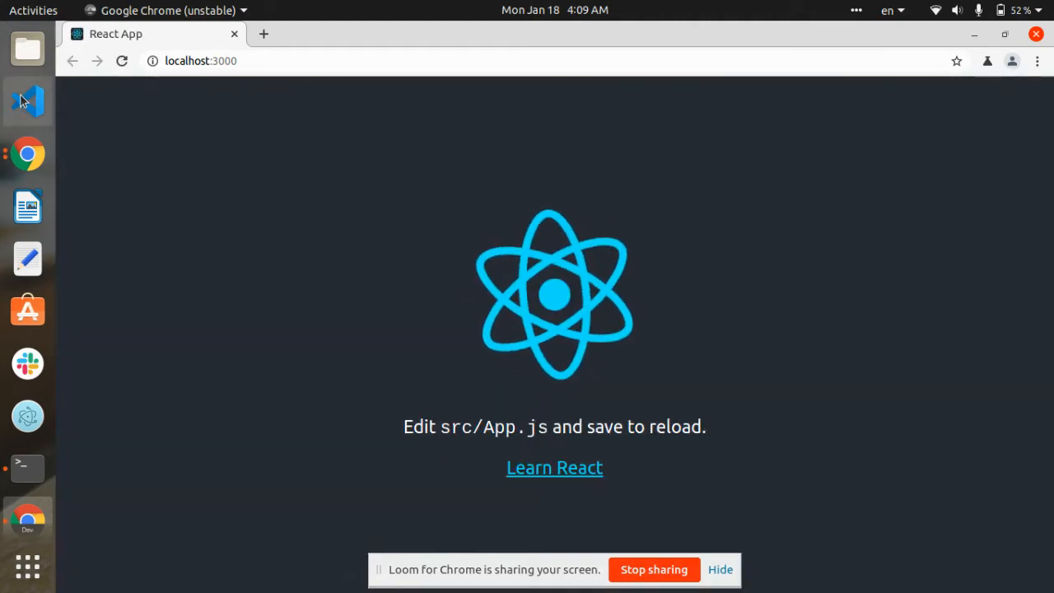
Step: From a second Terminal tab, open the import-image project in VS Code with 'code .'
click(27, 469)
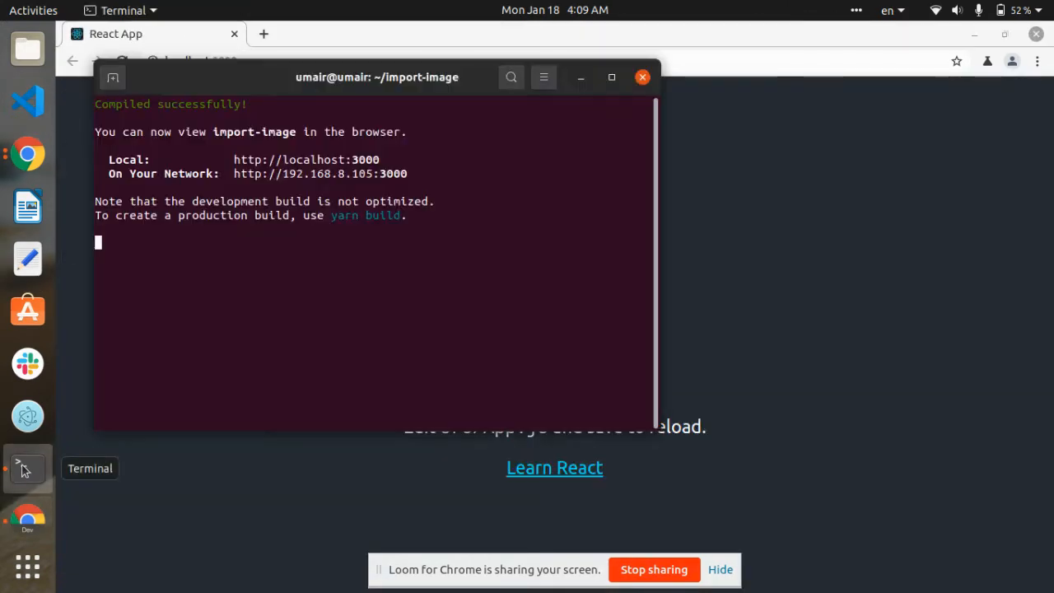
click(112, 77)
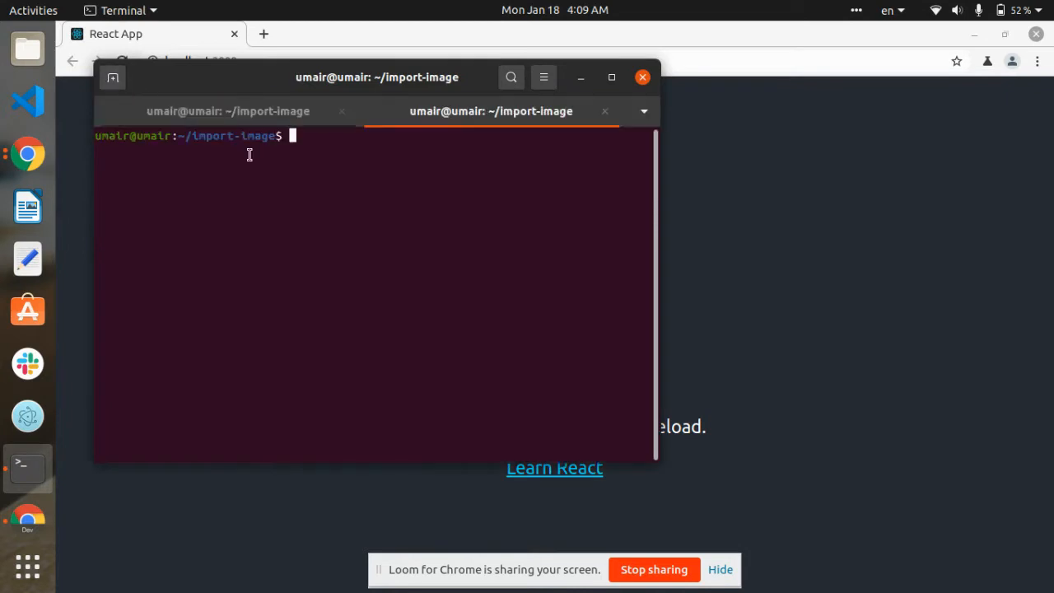
text(cod)
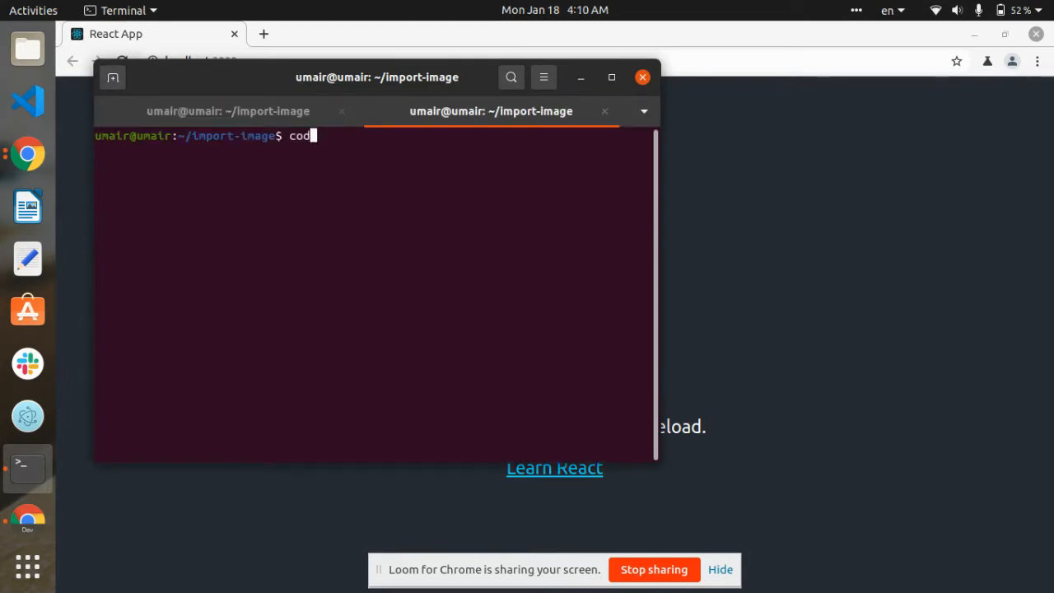
text(e .)
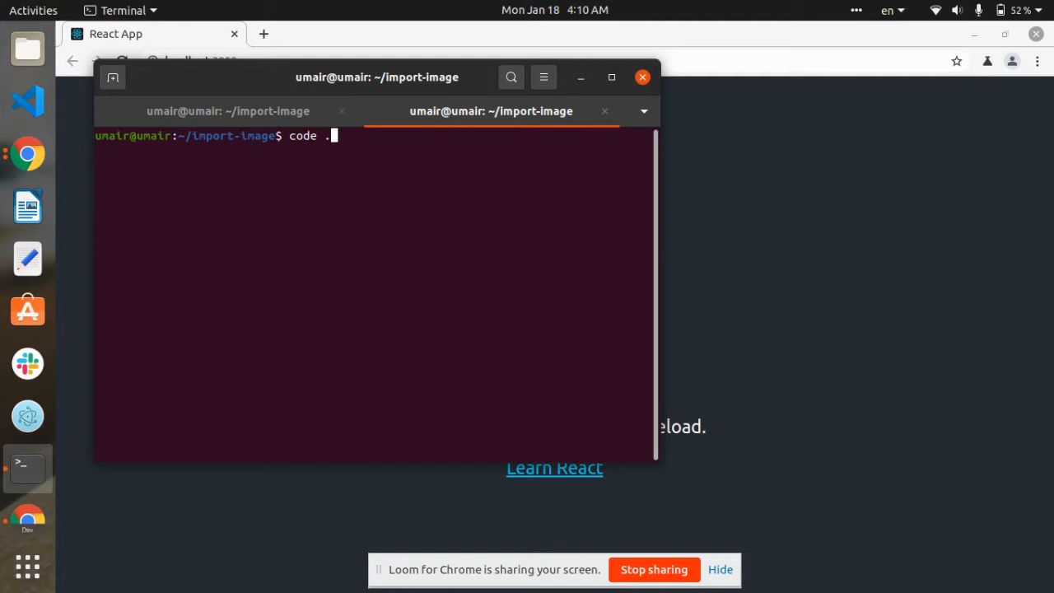
key(Return)
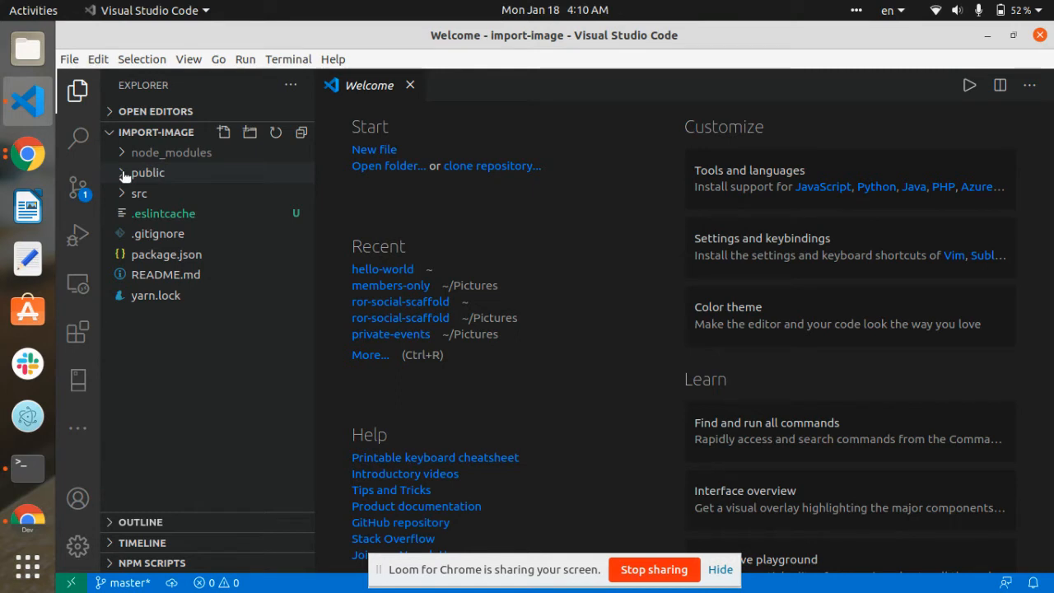
Step: Browse the public and src folders, then create an 'images' folder inside public
click(148, 173)
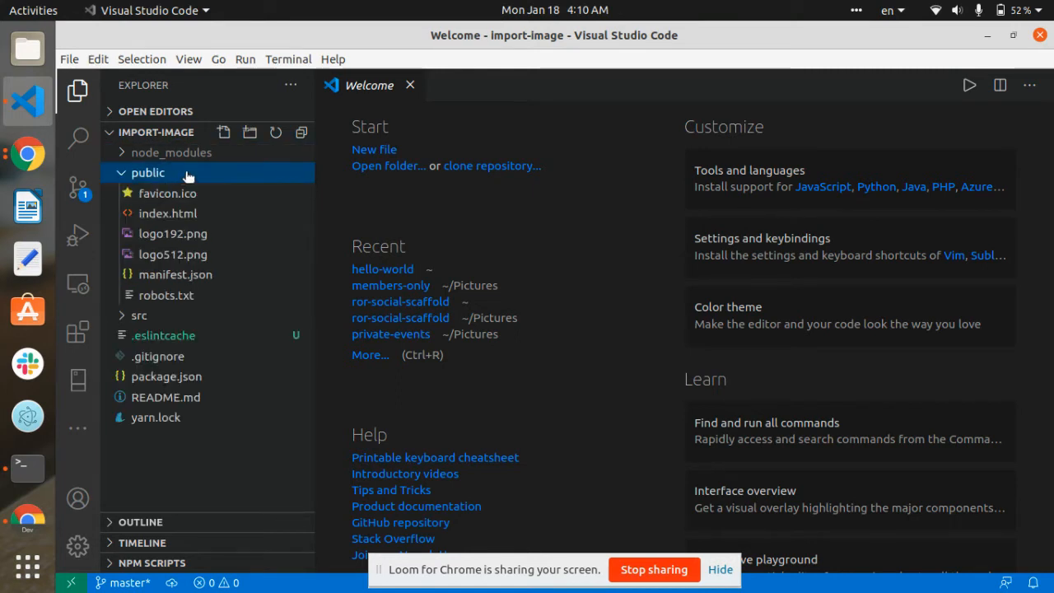
mouse_move(188, 172)
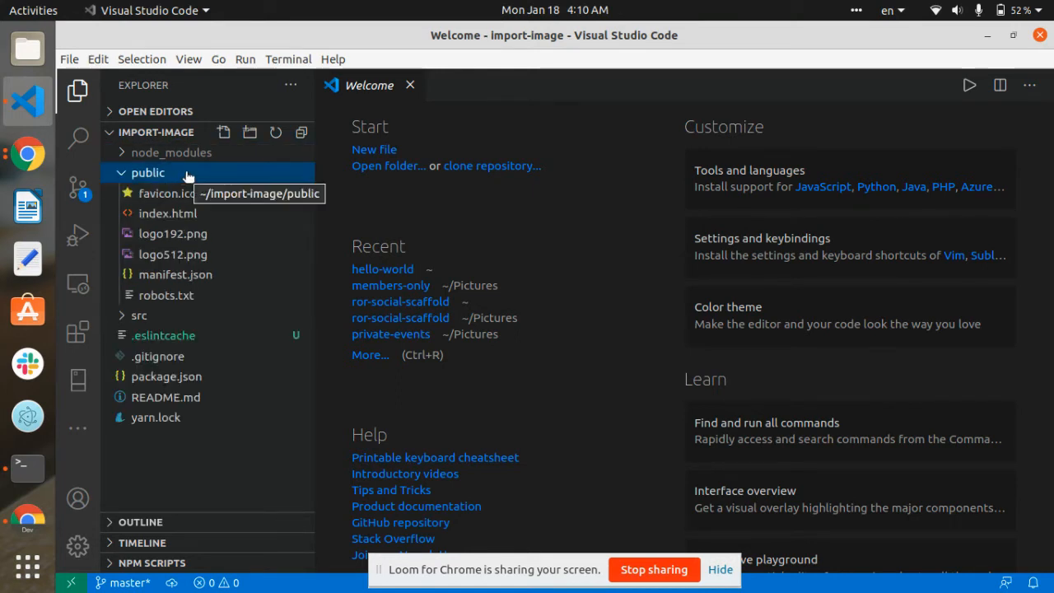
click(140, 315)
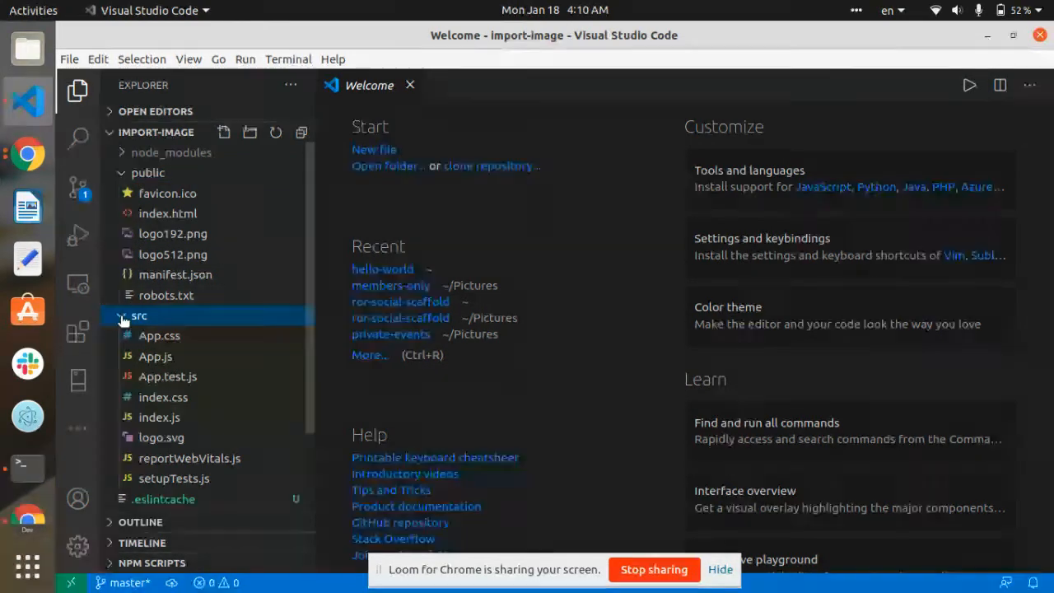
click(138, 316)
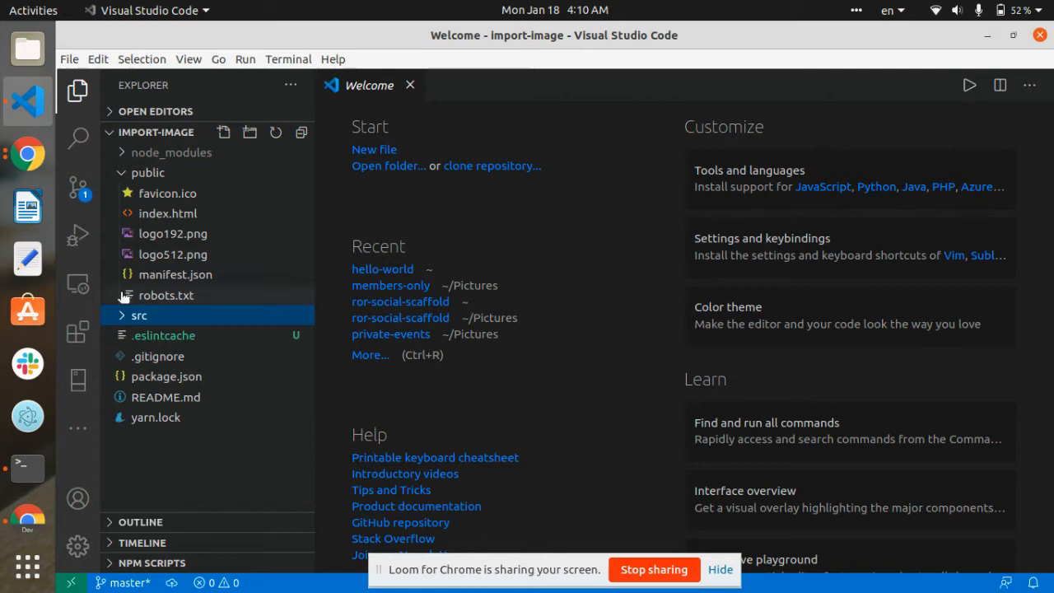
mouse_move(167, 193)
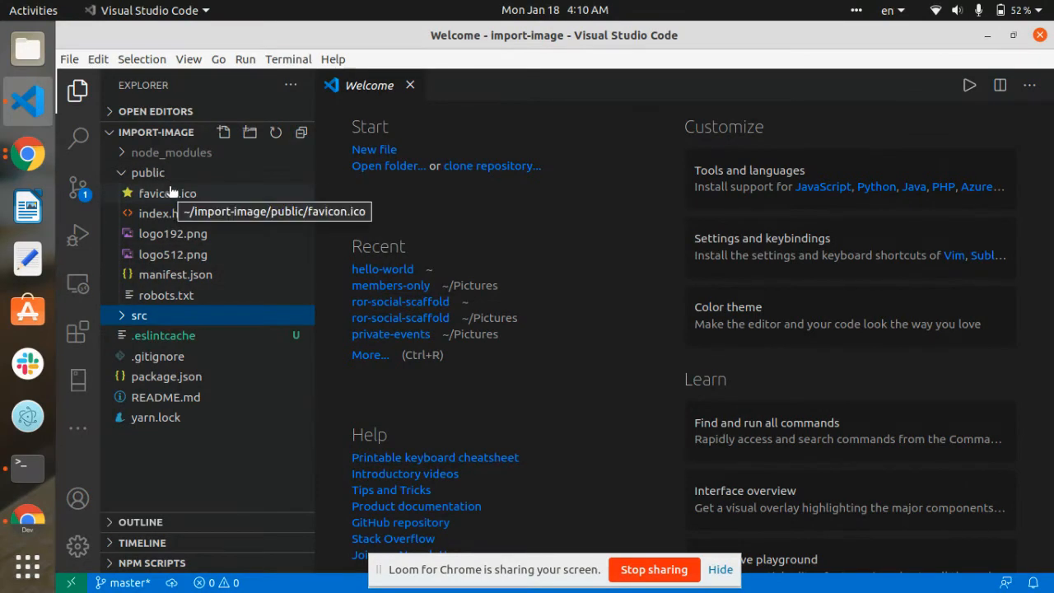
mouse_move(149, 270)
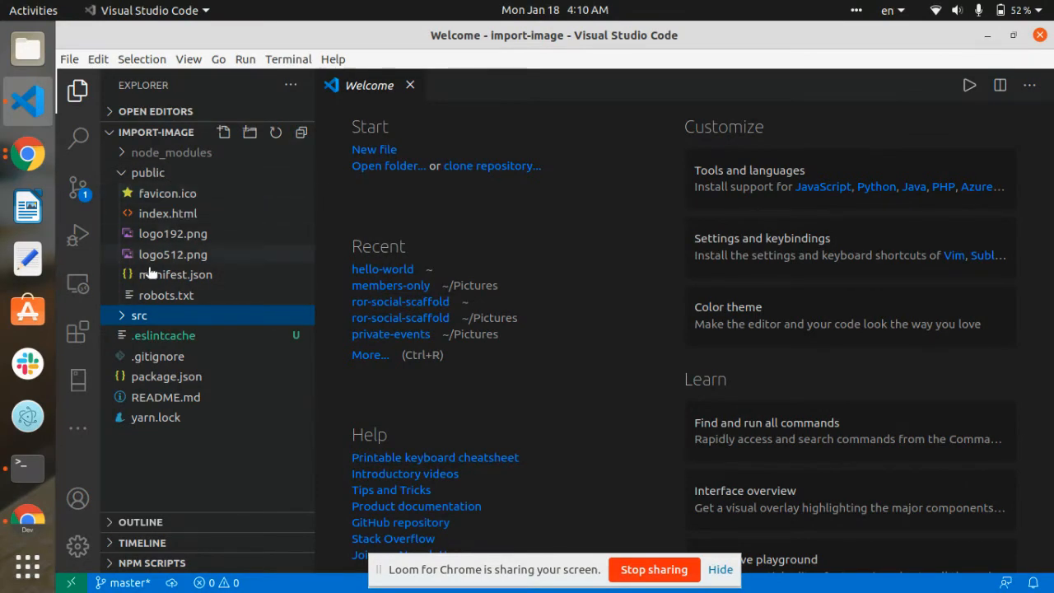
click(147, 172)
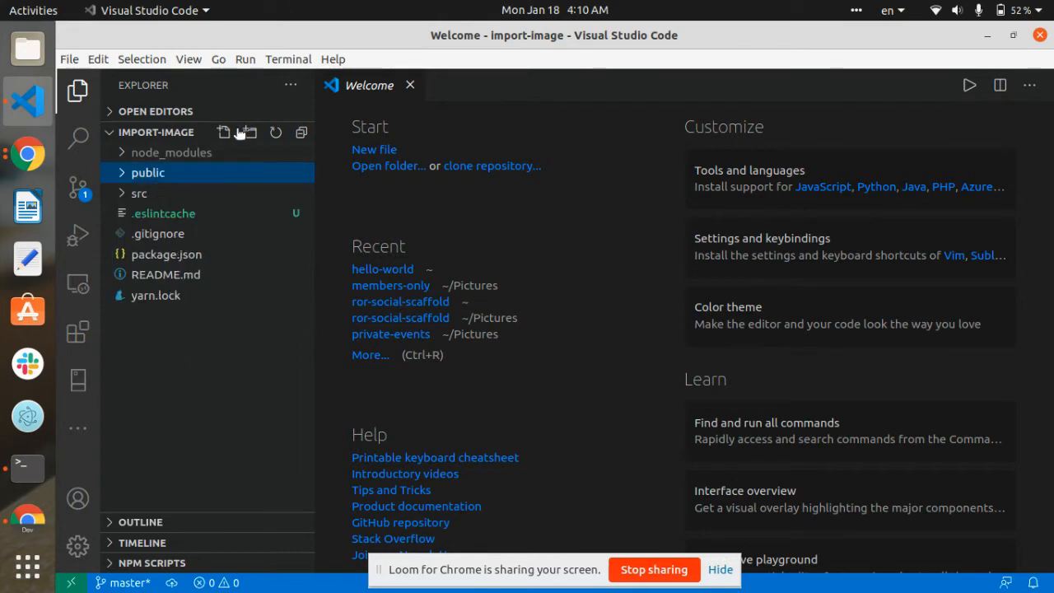
click(149, 172)
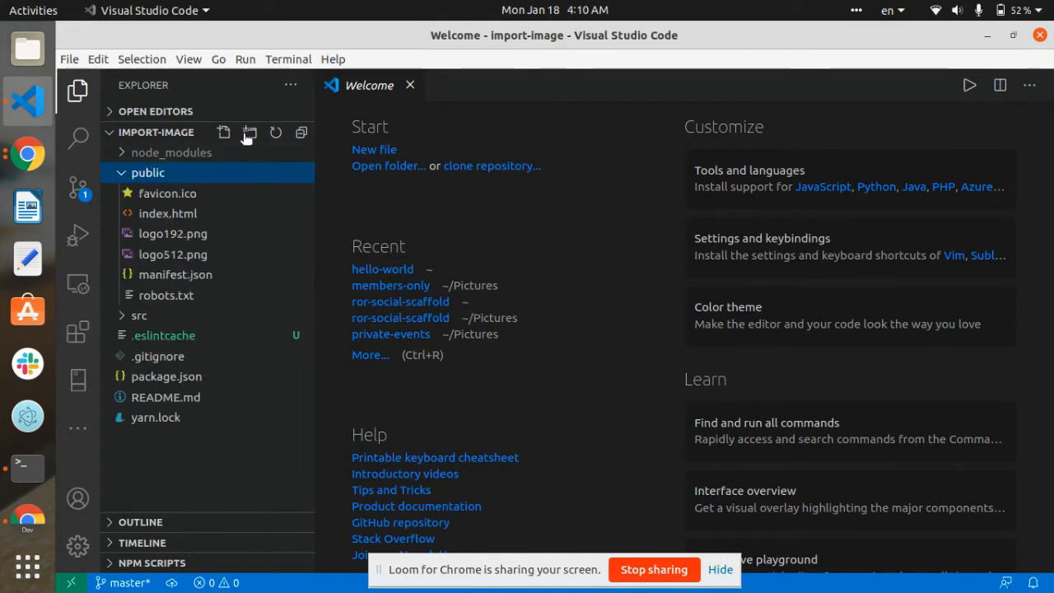
click(223, 131)
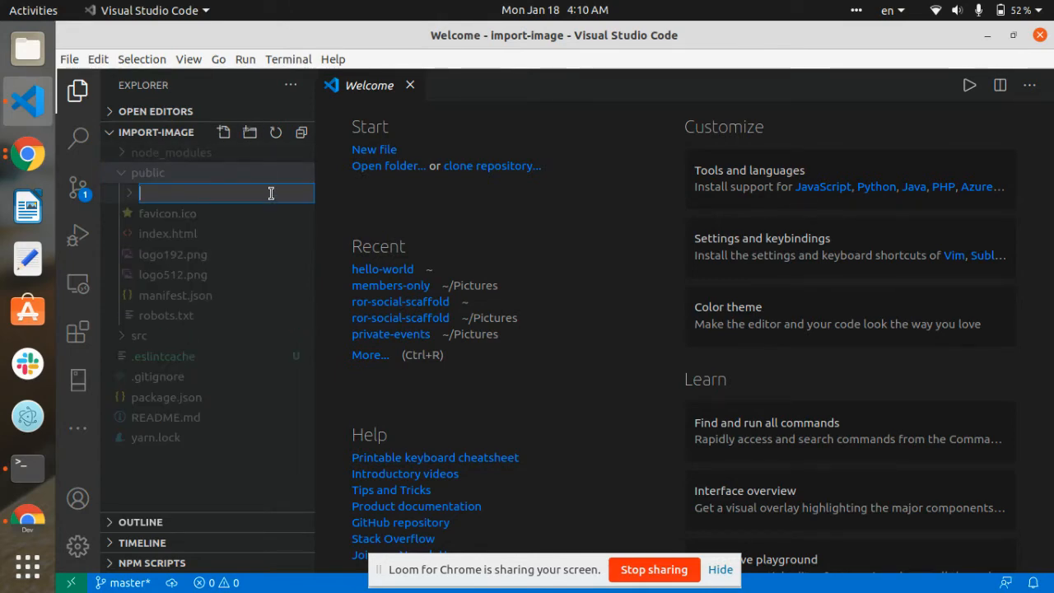
text(images)
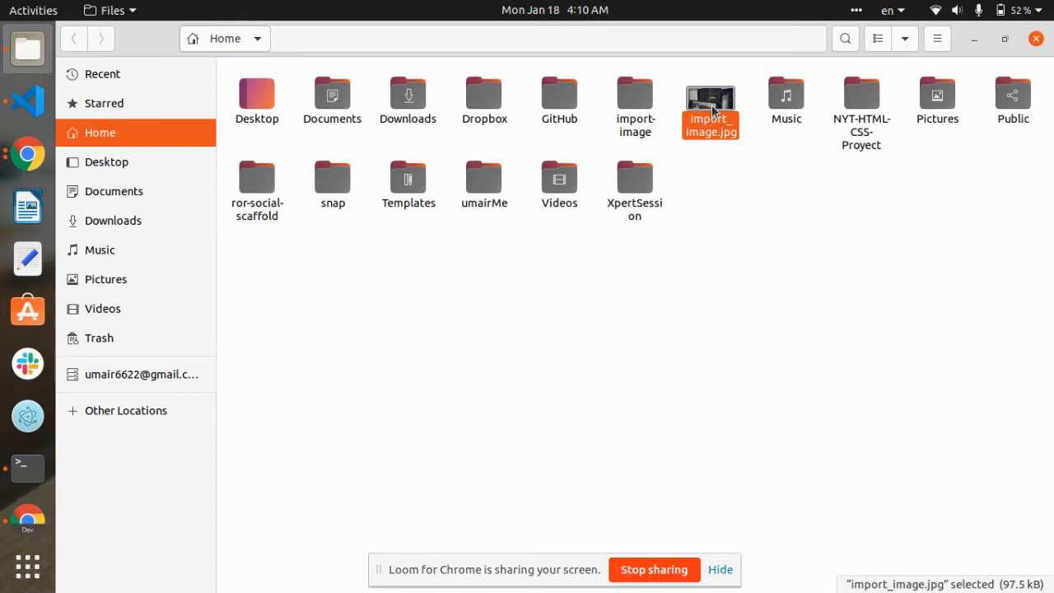
mouse_move(615, 108)
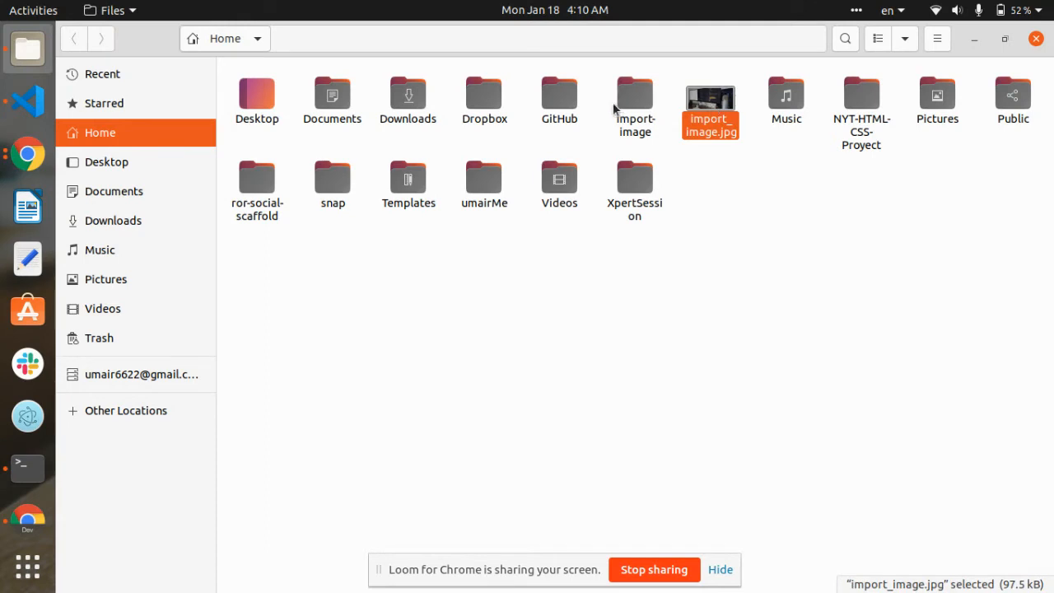
Step: Navigate Files into import-image/public/images
double_click(634, 95)
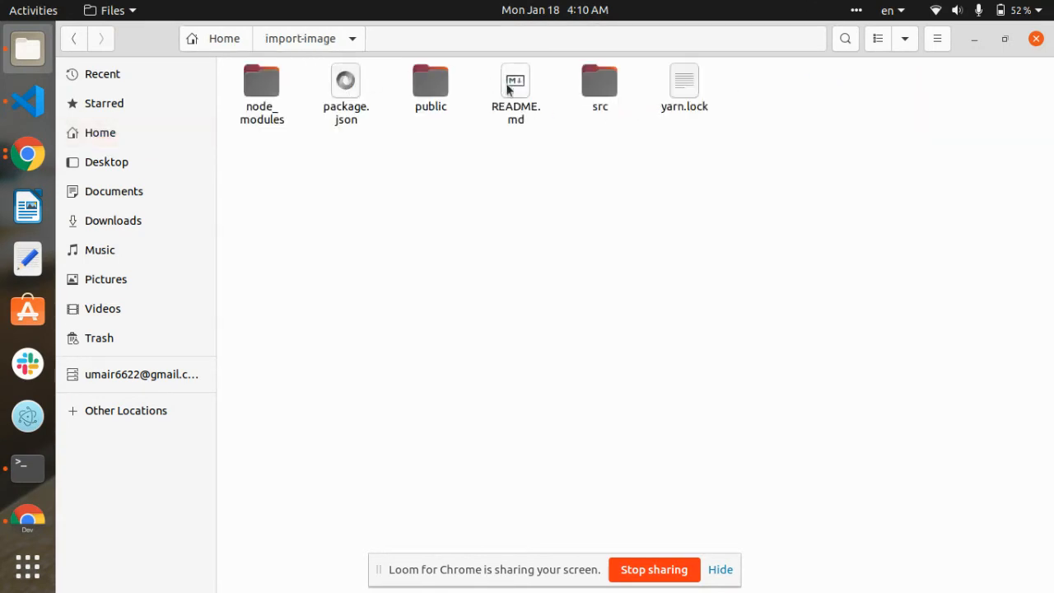
double_click(430, 80)
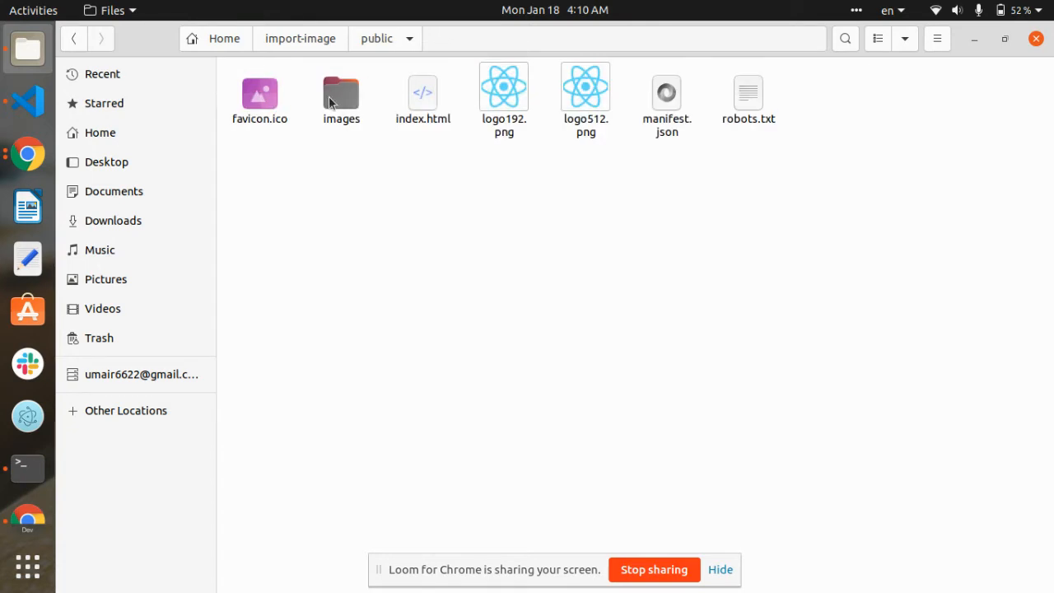
double_click(340, 90)
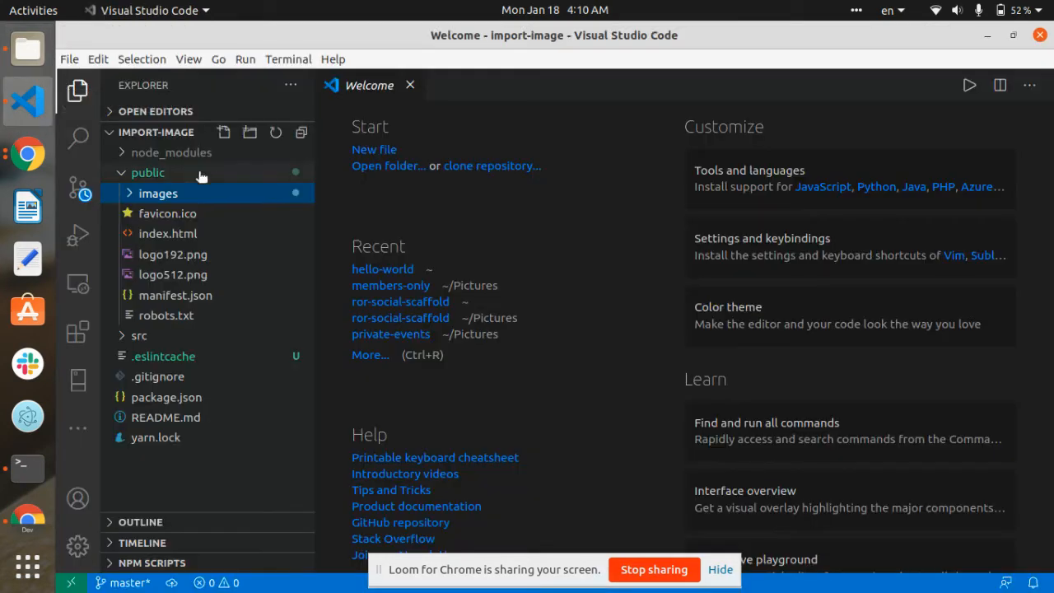
Step: Expand public/images in Explorer, preview import_image.jpg, and collapse public
click(158, 192)
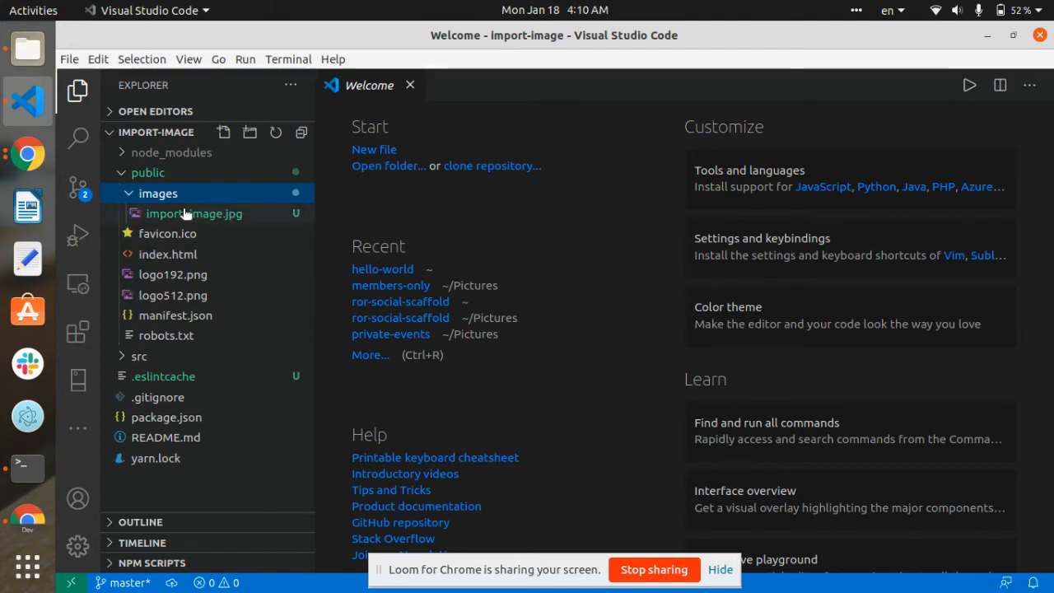
double_click(195, 213)
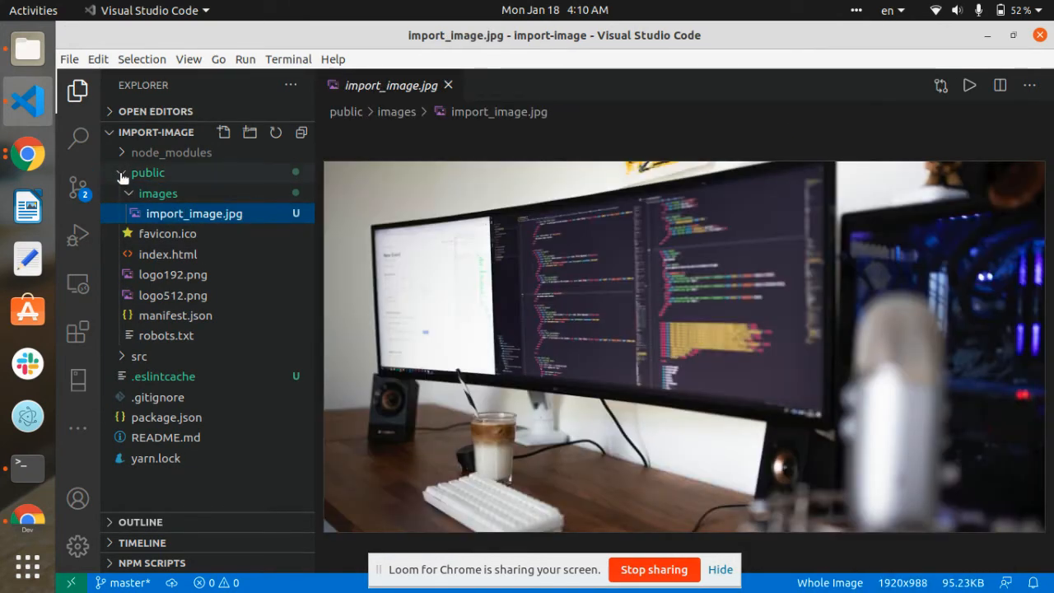
click(148, 172)
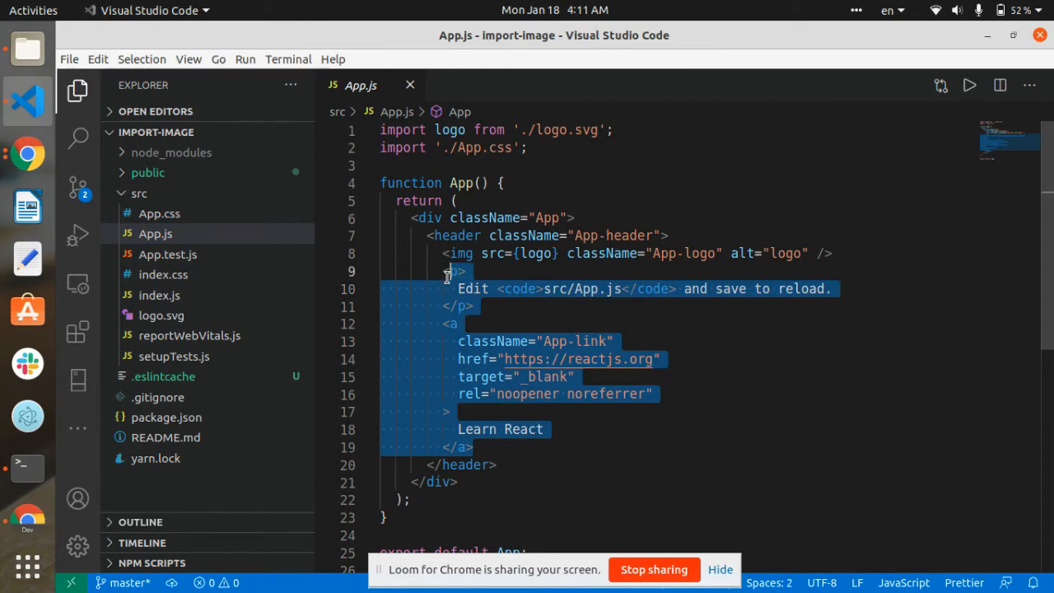
Step: Remove the <p> and link, and set the img src to '/images/import_image.jpg'
key(Delete)
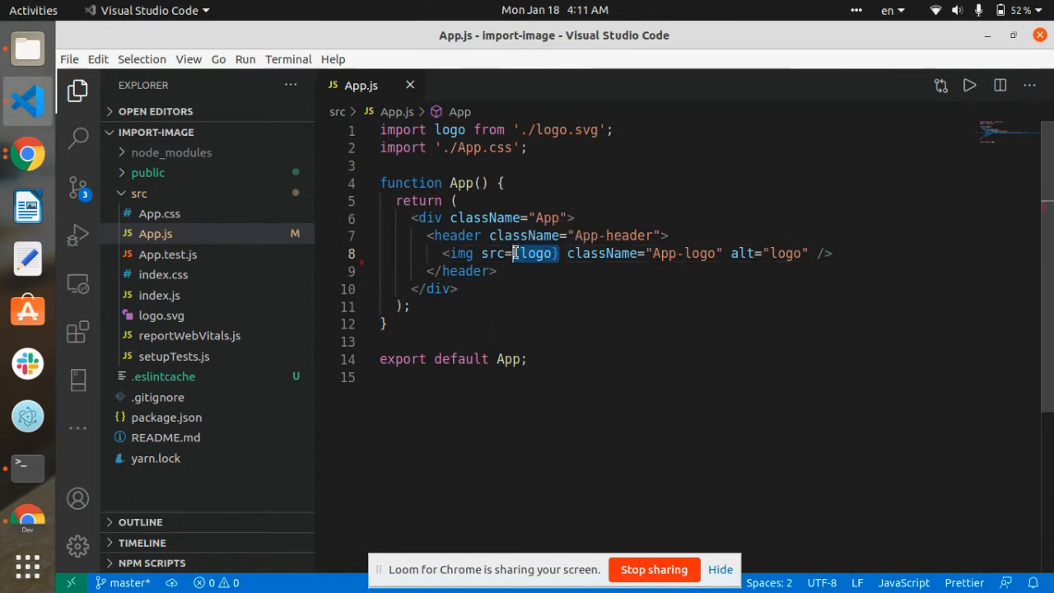
key(Delete)
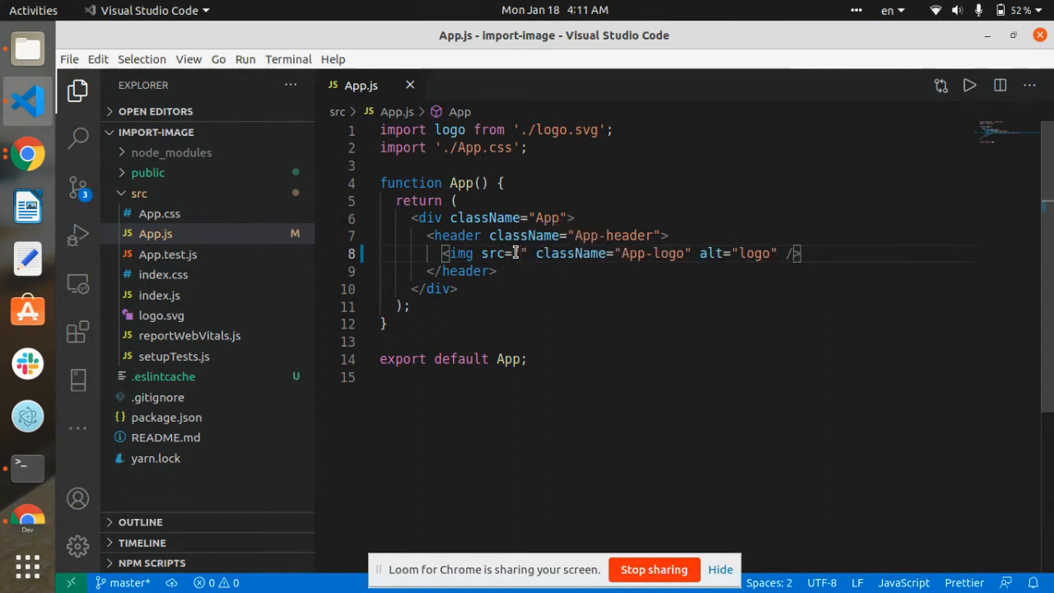
text(/images/)
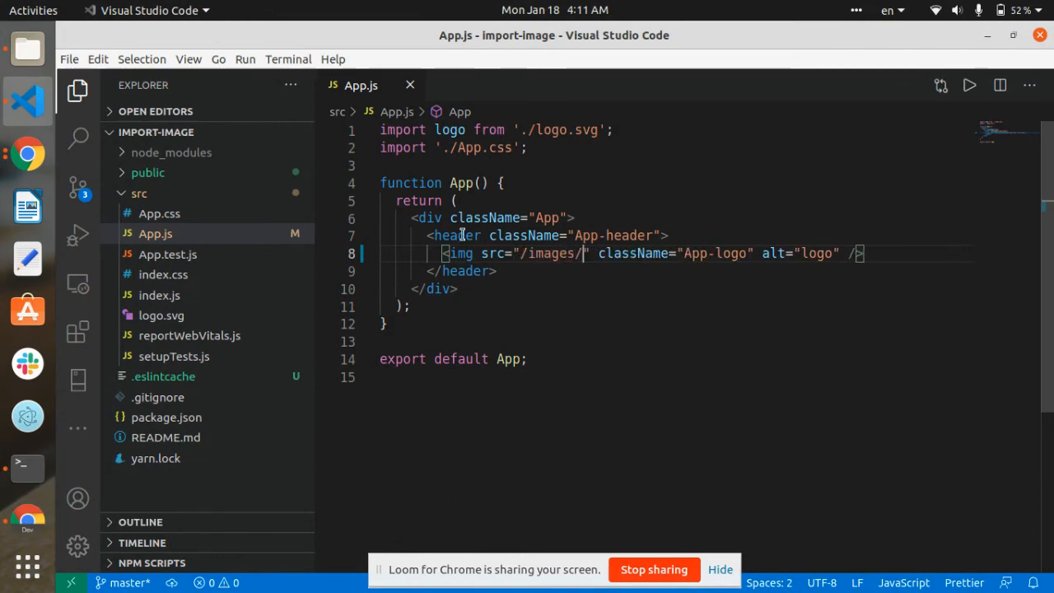
click(147, 172)
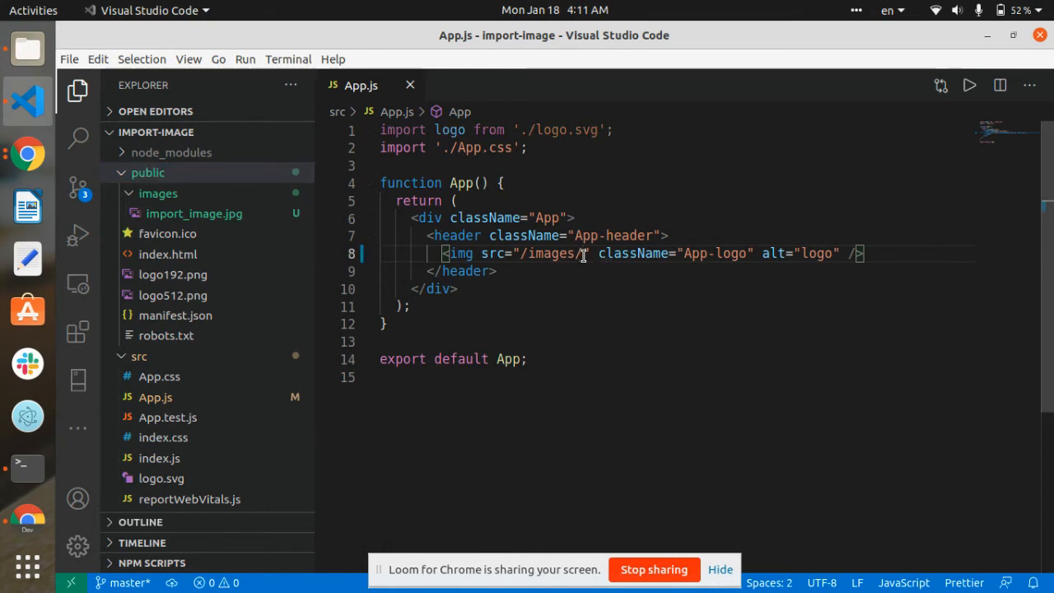
text(import)
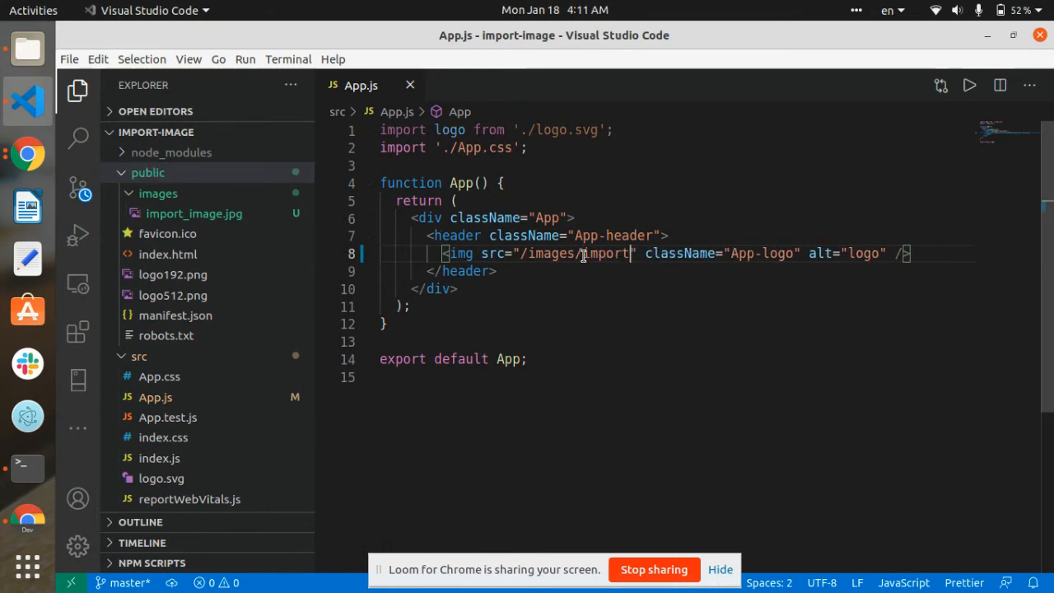
text(_image)
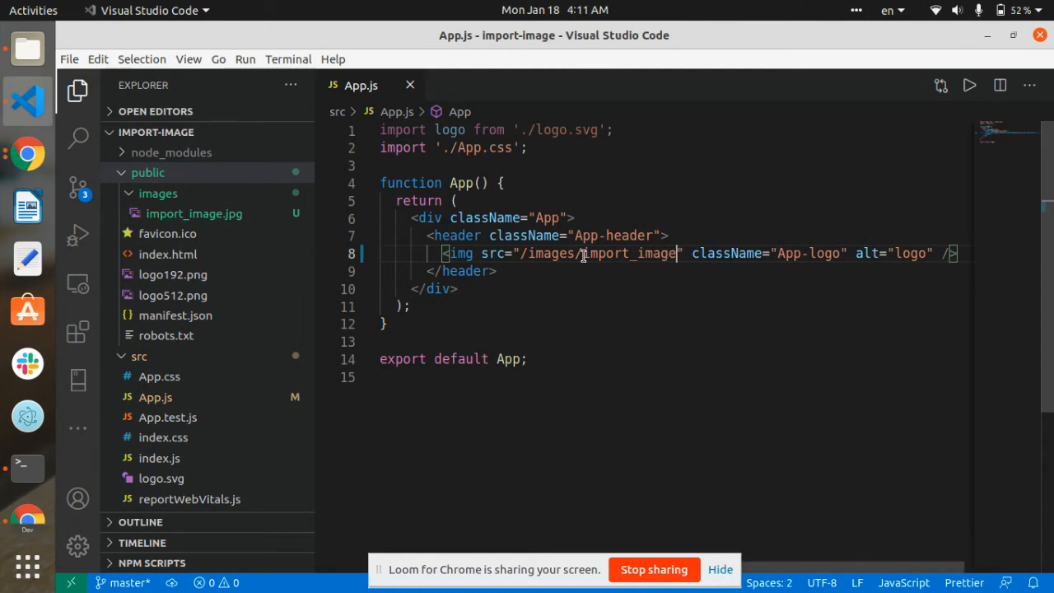
text(.j)
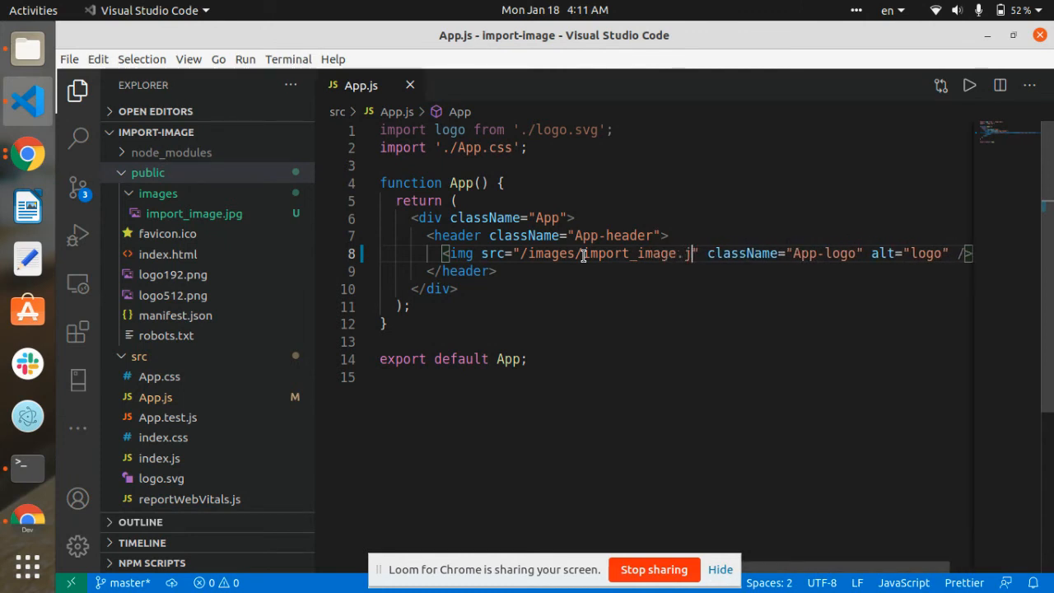
text(pg)
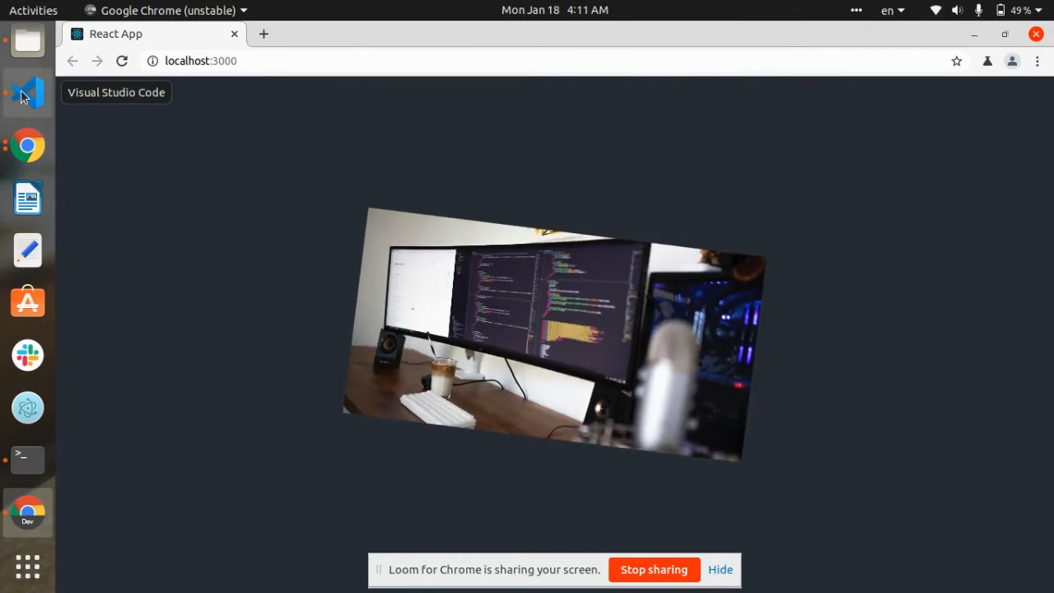
click(28, 90)
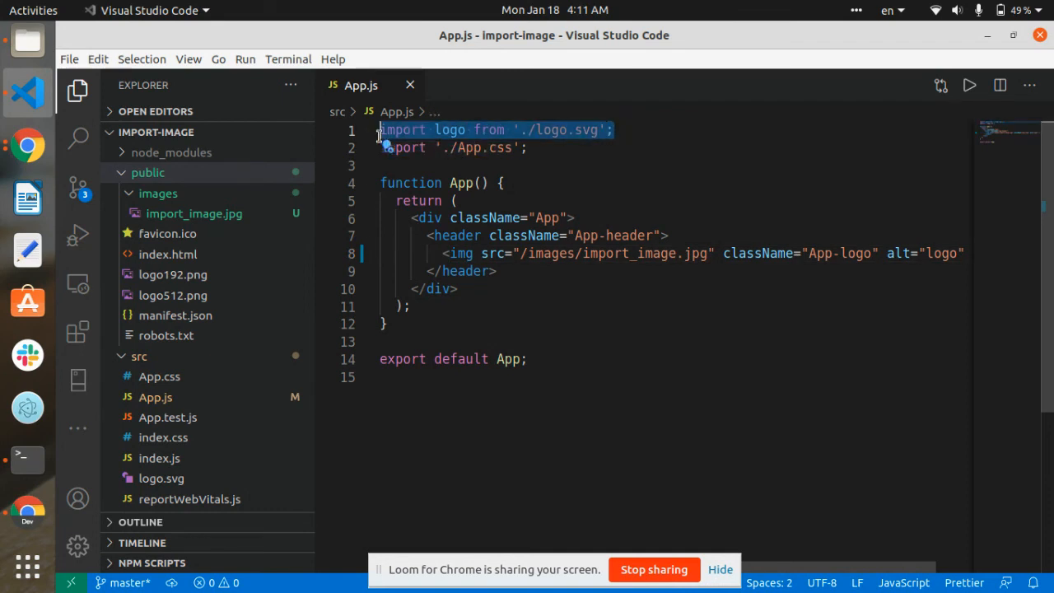
Step: Delete the unused logo import line from App.js
key(Delete)
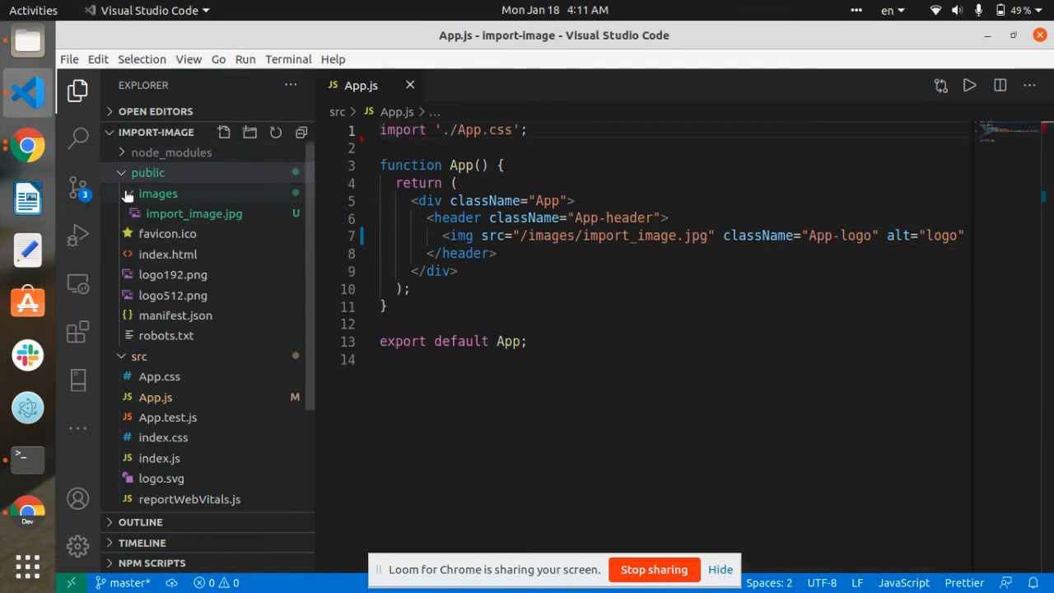
click(148, 172)
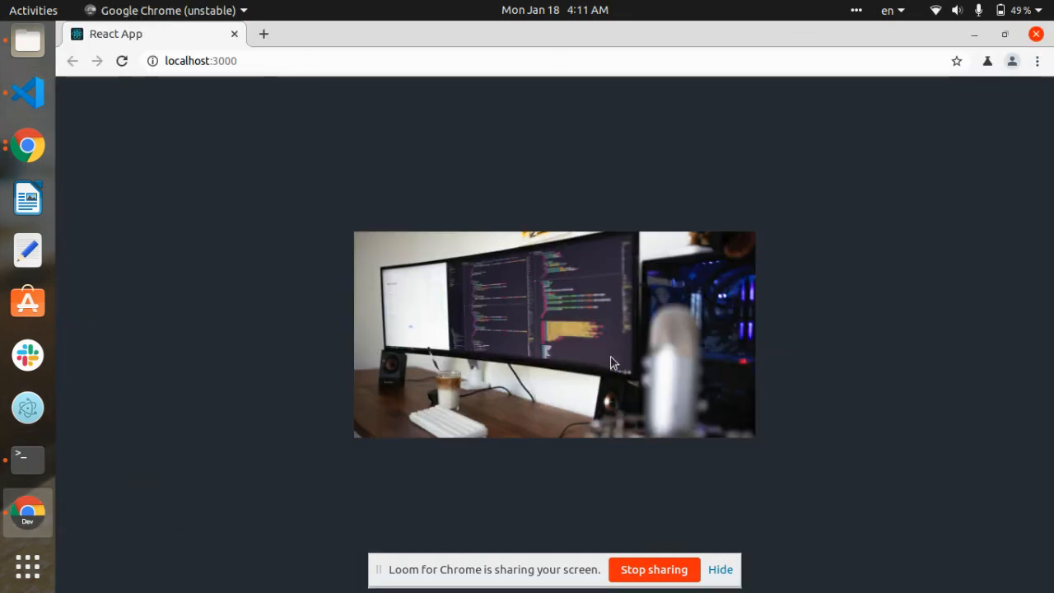
mouse_move(119, 155)
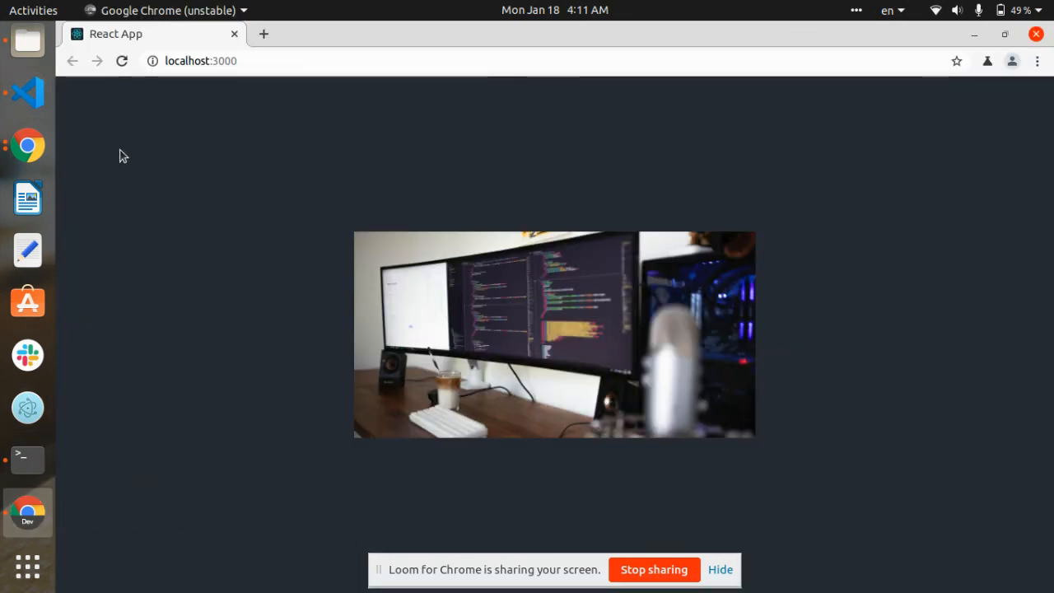